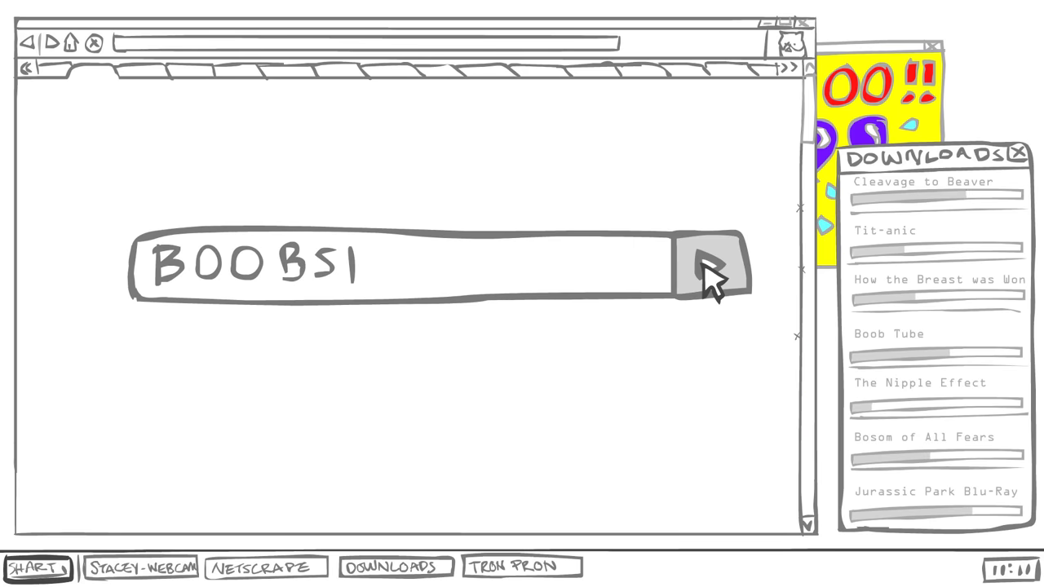
pyautogui.click(715, 264)
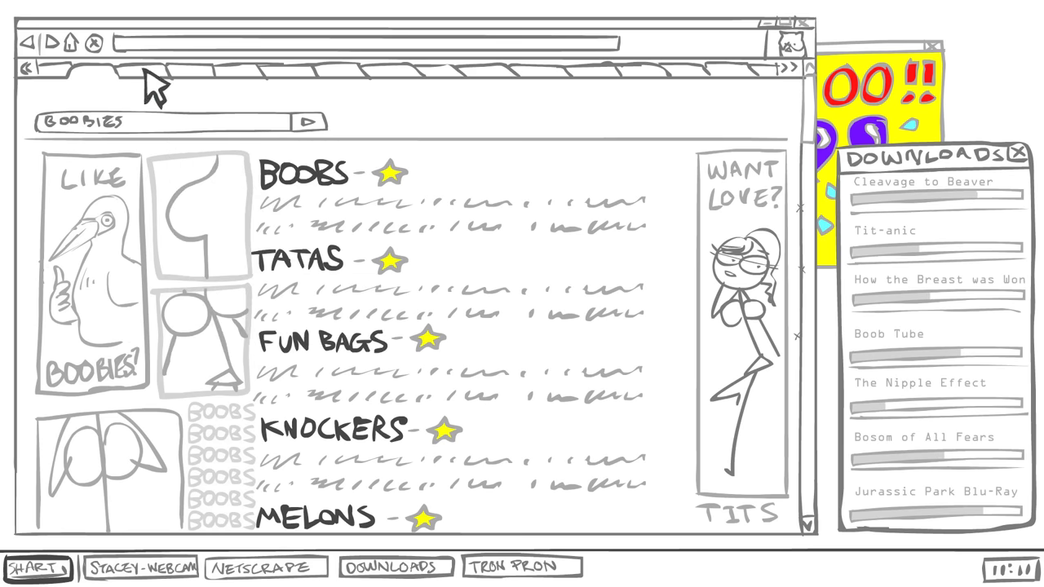